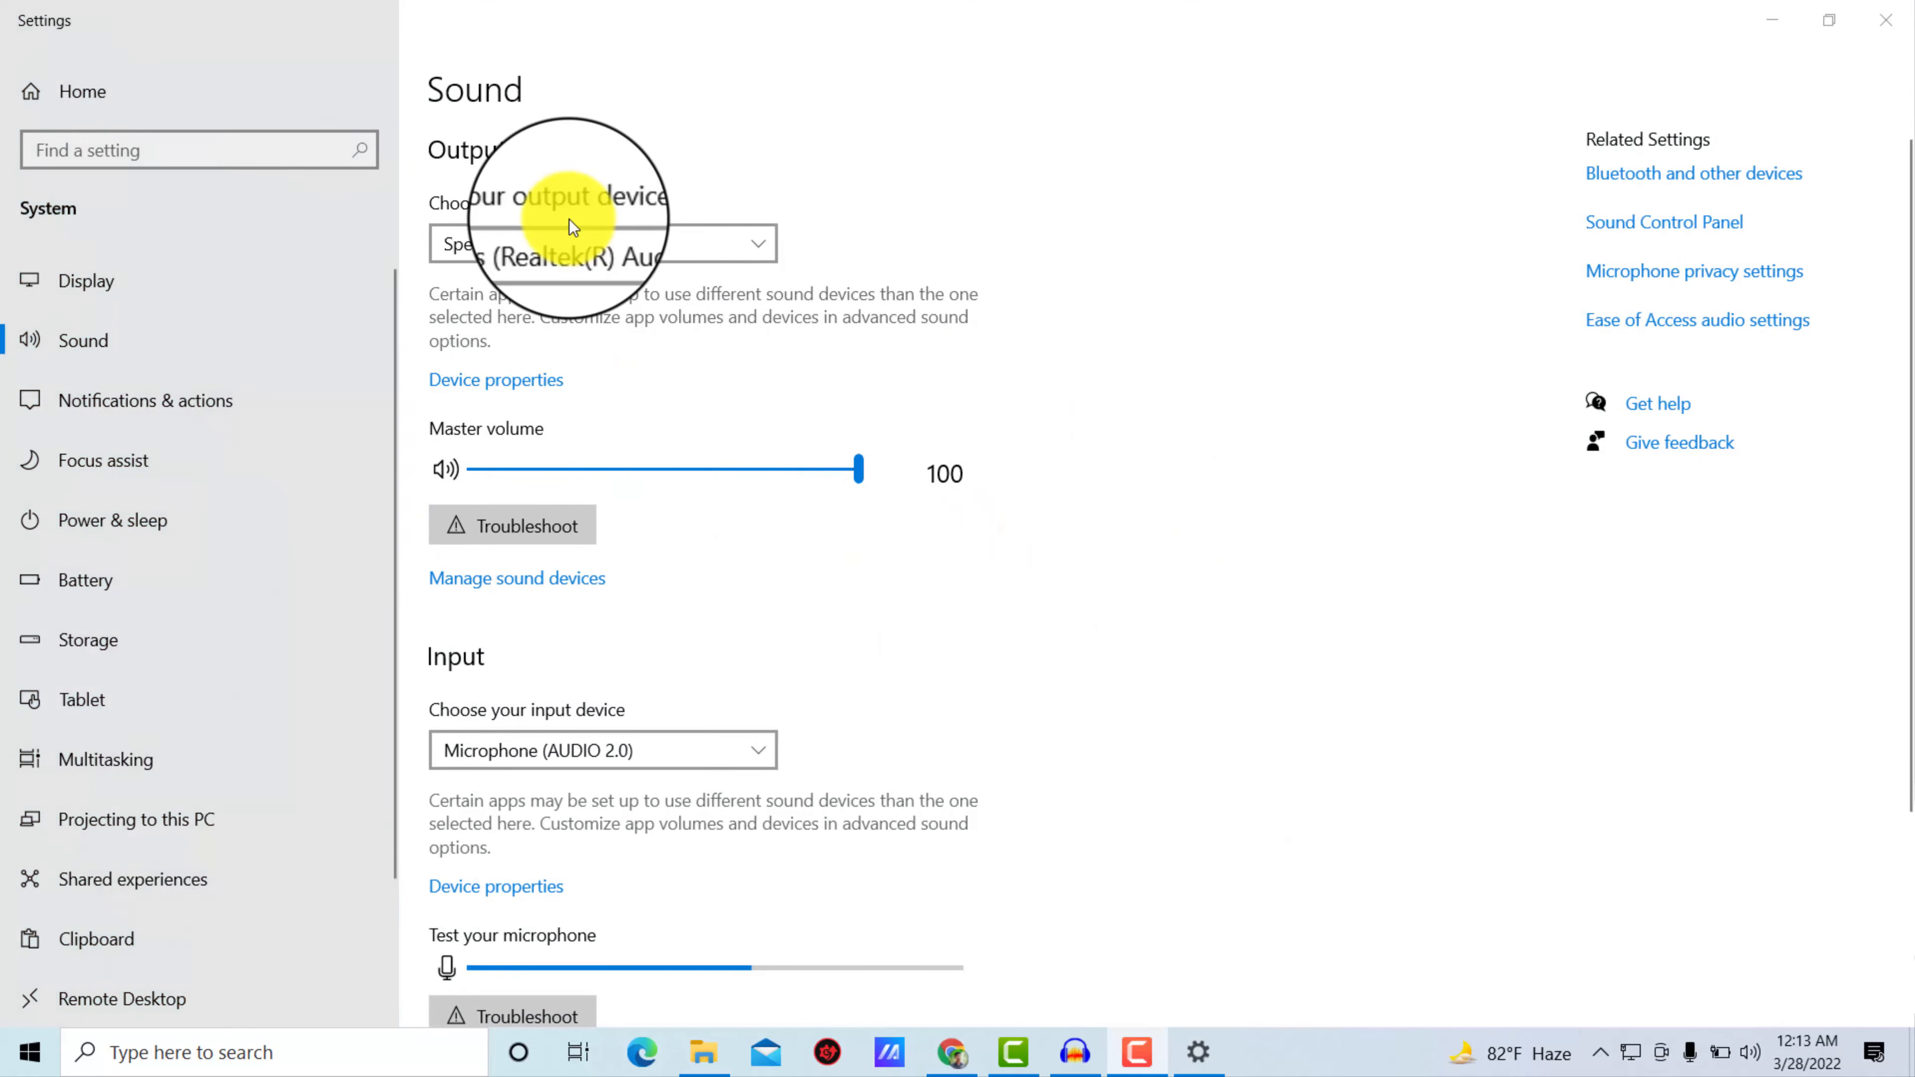
# - Show the Manage sound devices page with the Input devices list including Stereo Mix
pyautogui.click(517, 577)
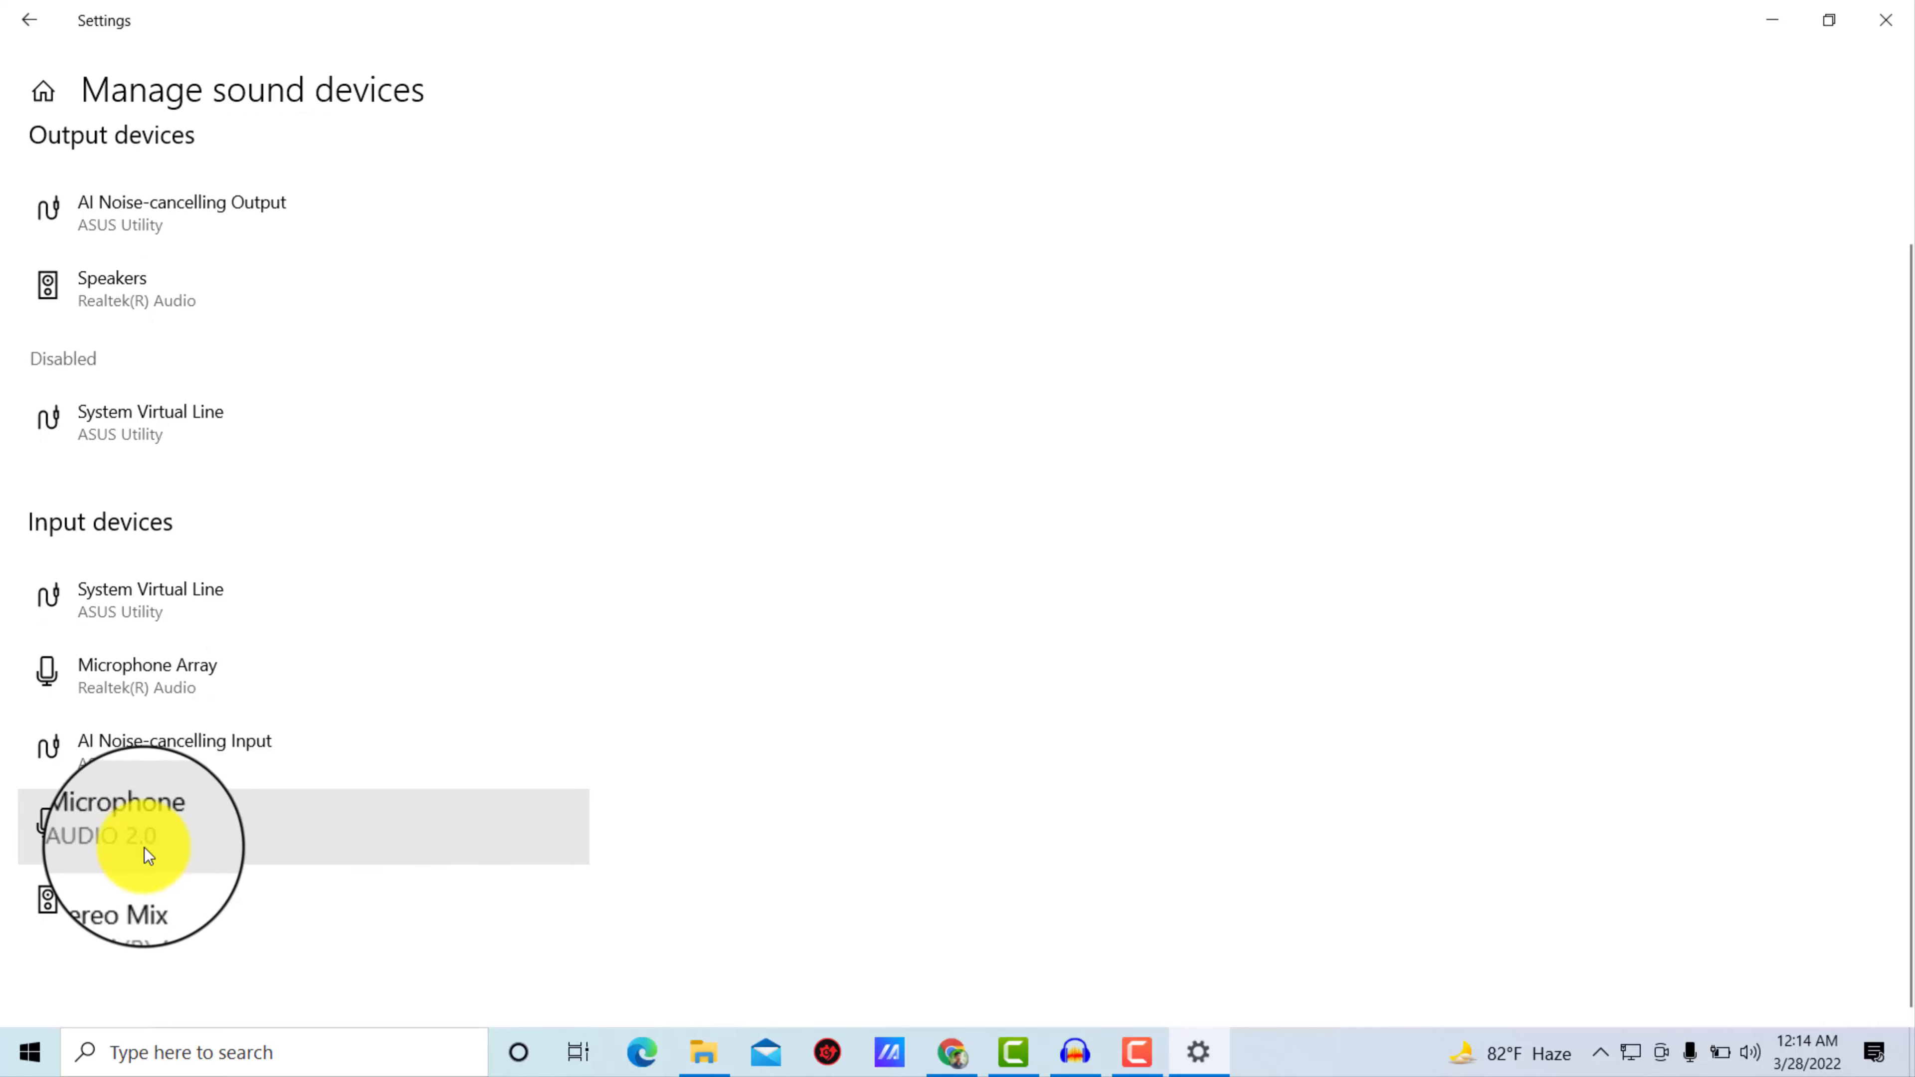
pyautogui.scroll(3)
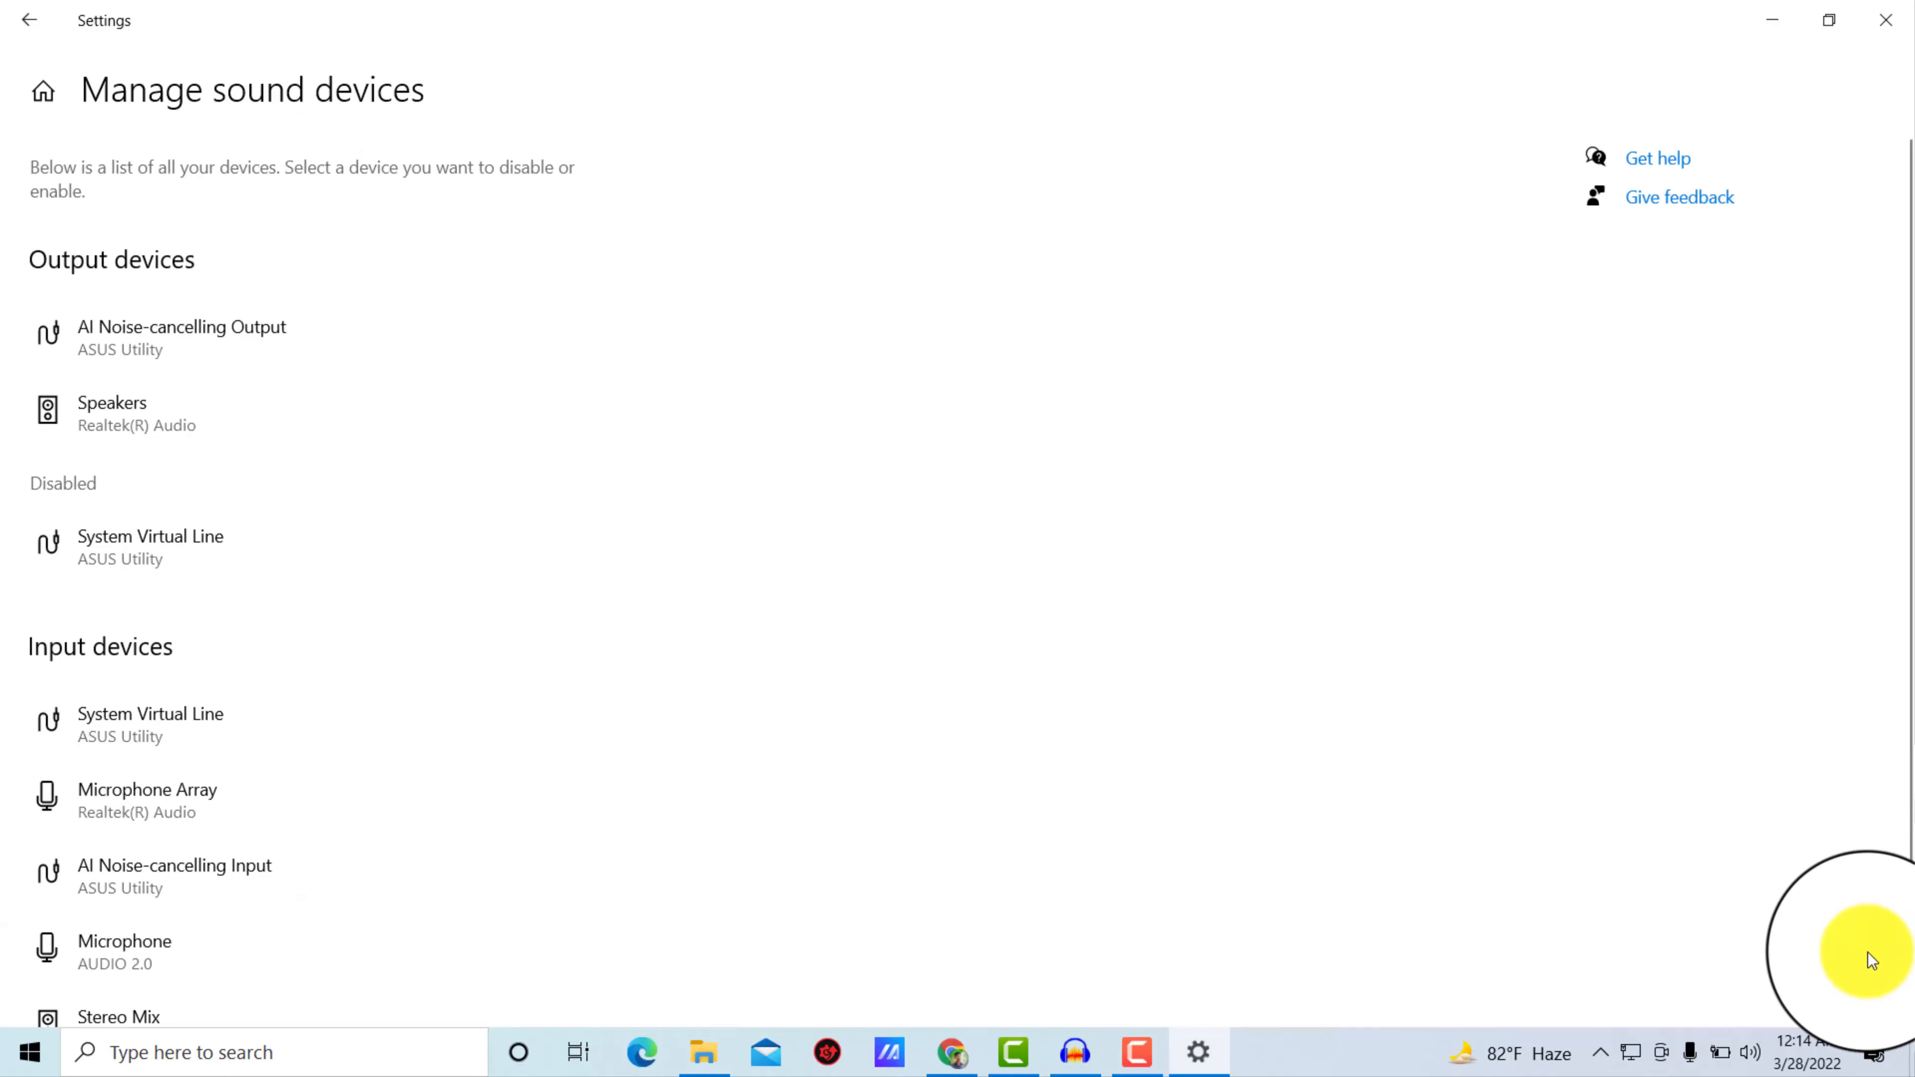